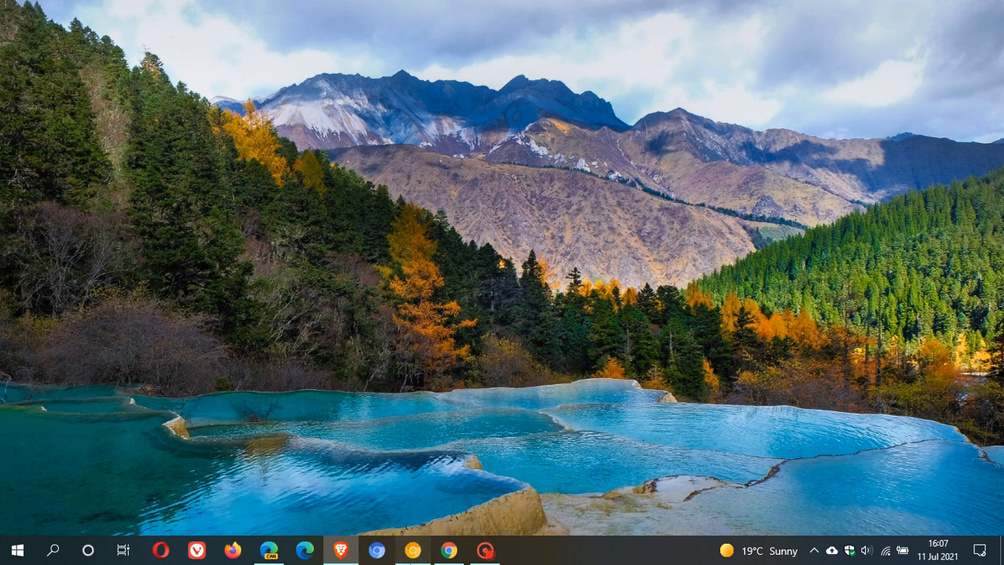
- Launch Chrome Canary and open then dismiss its open and recently closed tabs list
{"action": "left_click", "coordinate": [448, 550]}
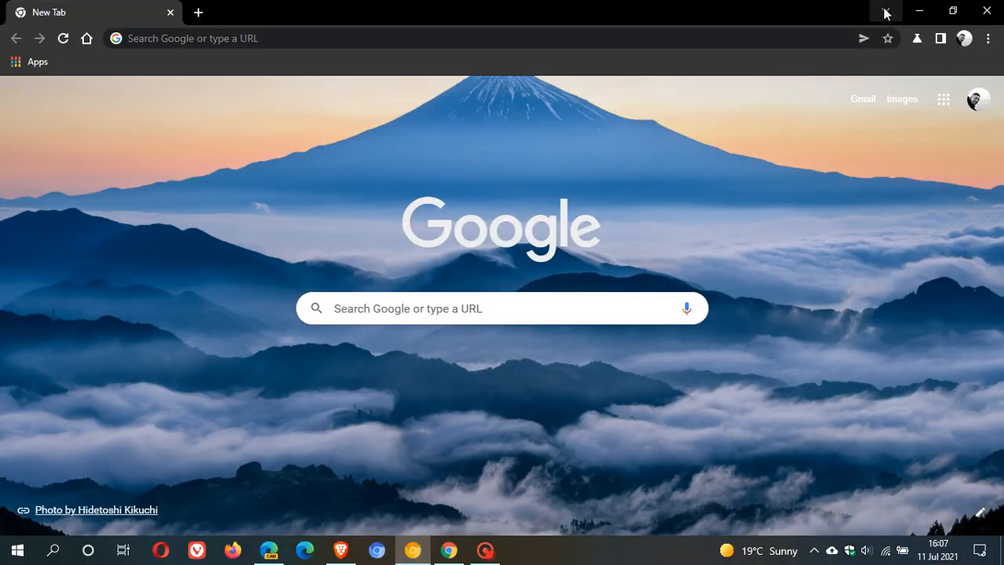
{"action": "left_click", "coordinate": [884, 11]}
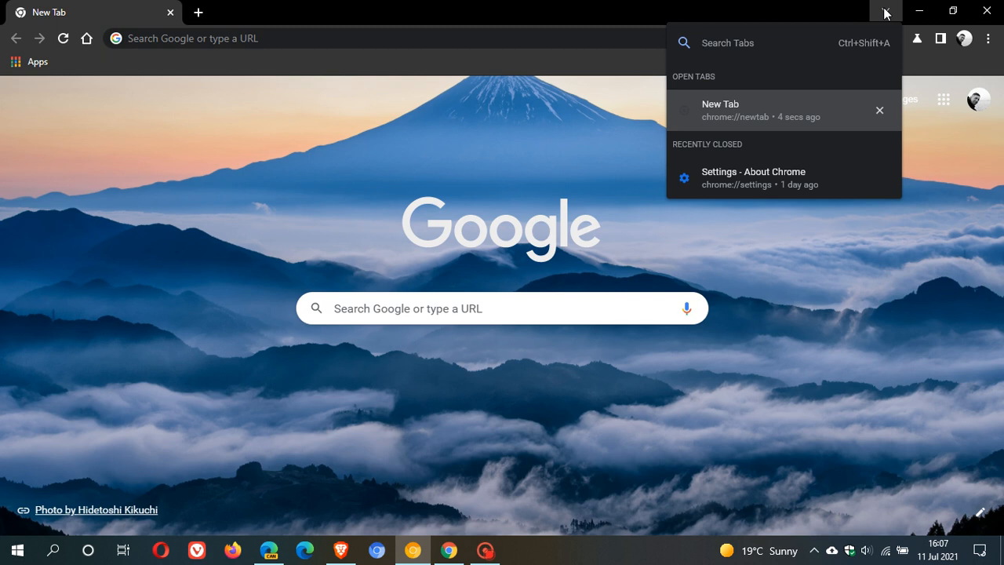
{"action": "left_click", "coordinate": [886, 11]}
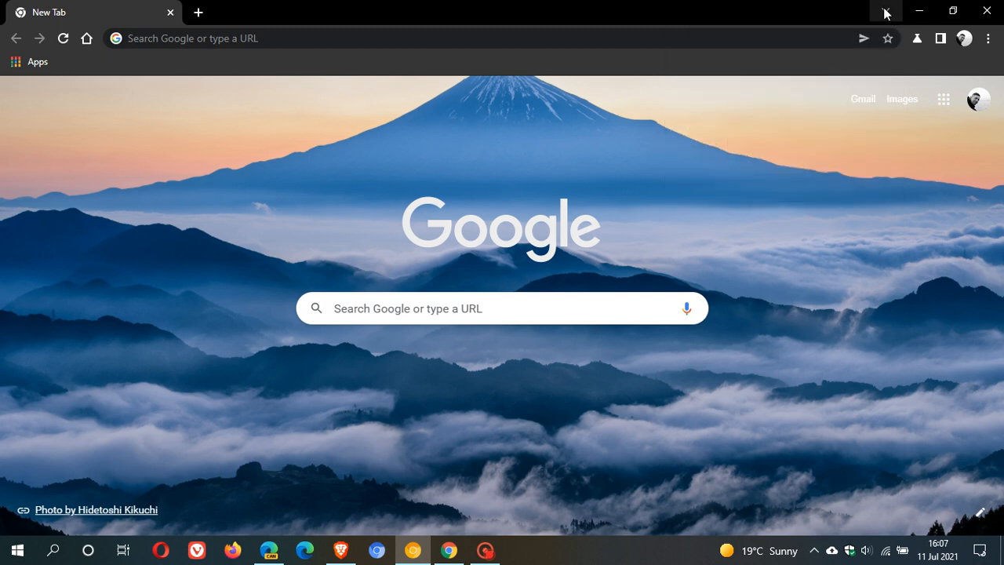
{"action": "mouse_move", "coordinate": [913, 18]}
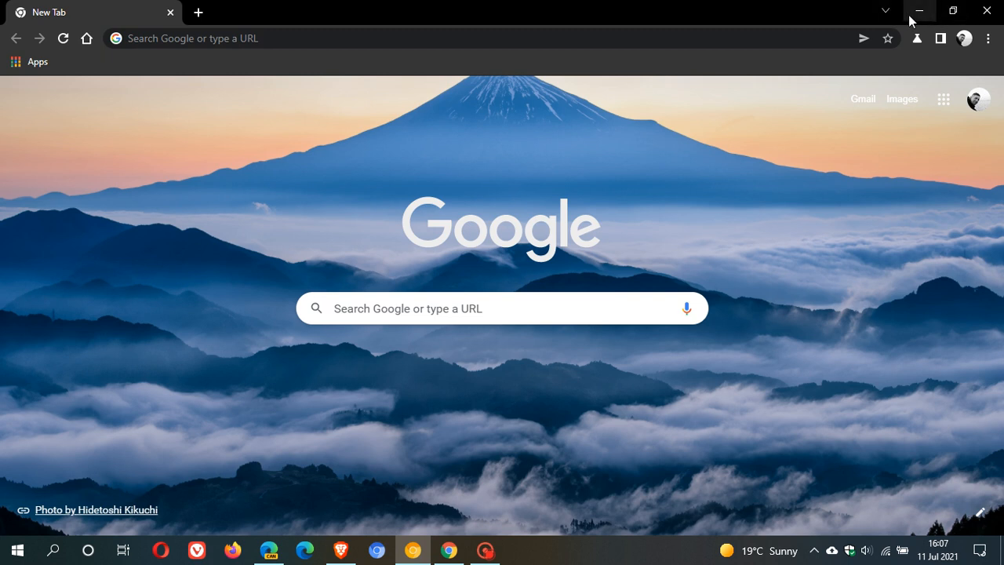
{"action": "mouse_move", "coordinate": [986, 11]}
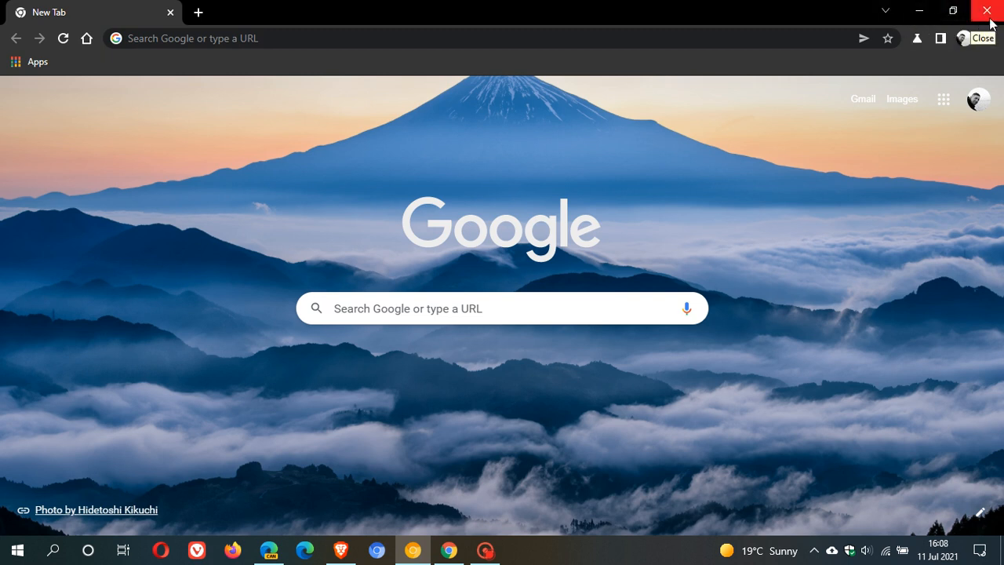
{"action": "mouse_move", "coordinate": [920, 11]}
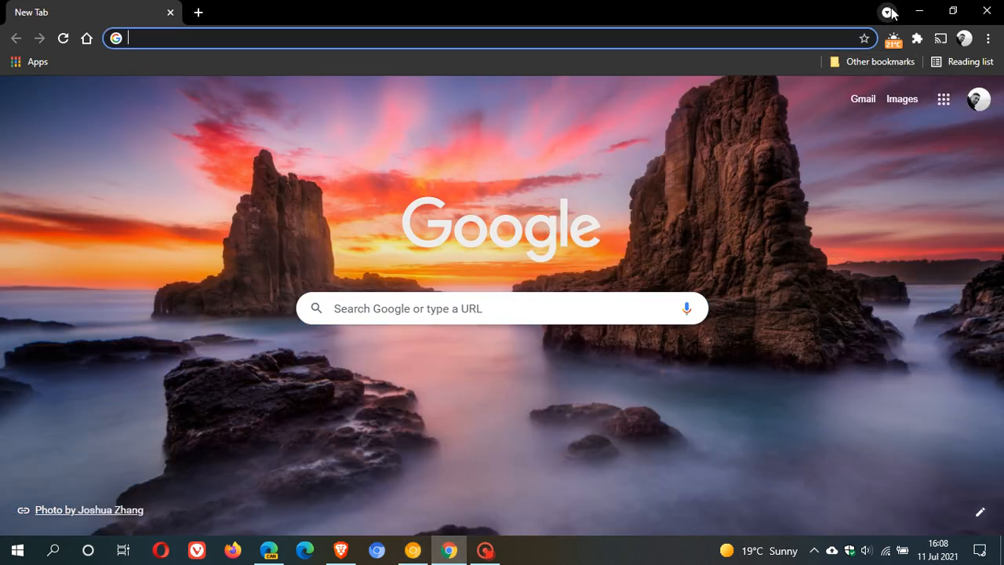
{"action": "mouse_move", "coordinate": [886, 11]}
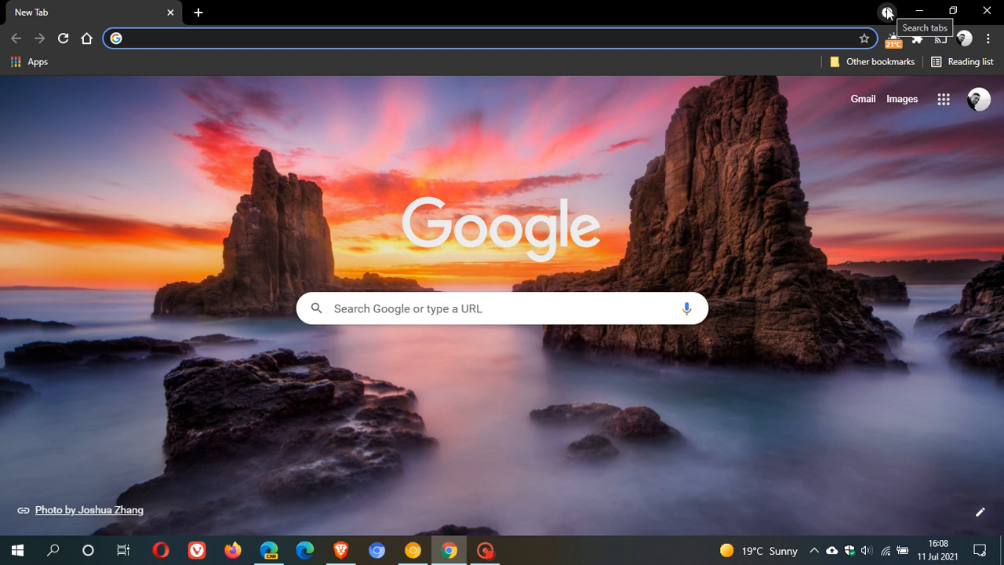
{"action": "mouse_move", "coordinate": [813, 222]}
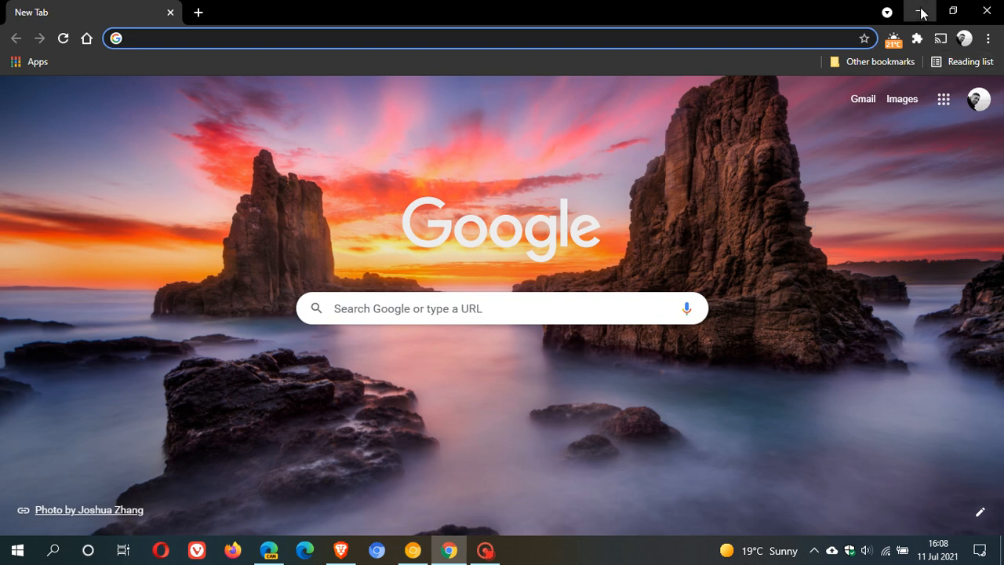
- Minimize the Chrome Canary window to bring Edge Canary's new tab page forward
{"action": "left_click", "coordinate": [922, 11]}
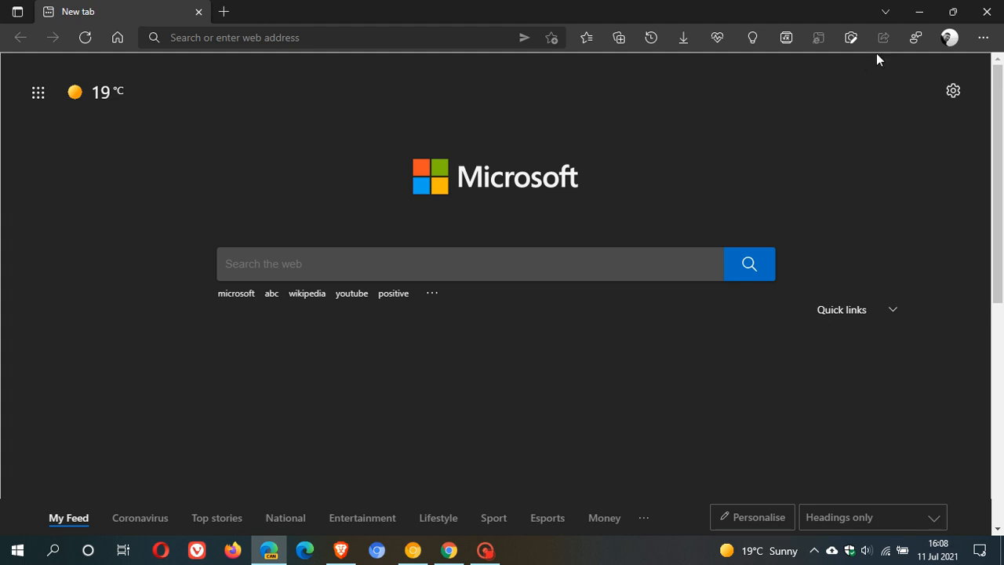
{"action": "mouse_move", "coordinate": [885, 14]}
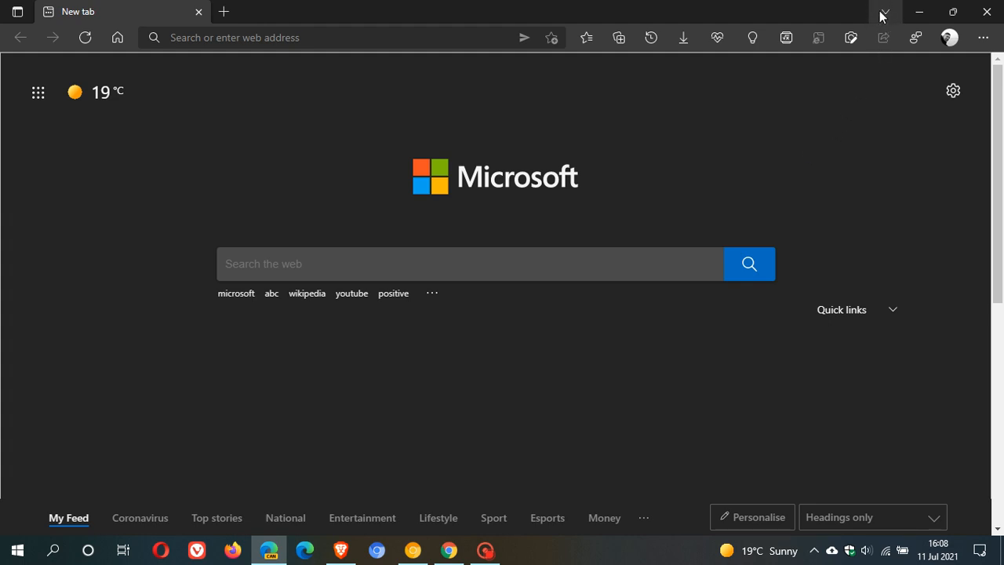
{"action": "mouse_move", "coordinate": [888, 12]}
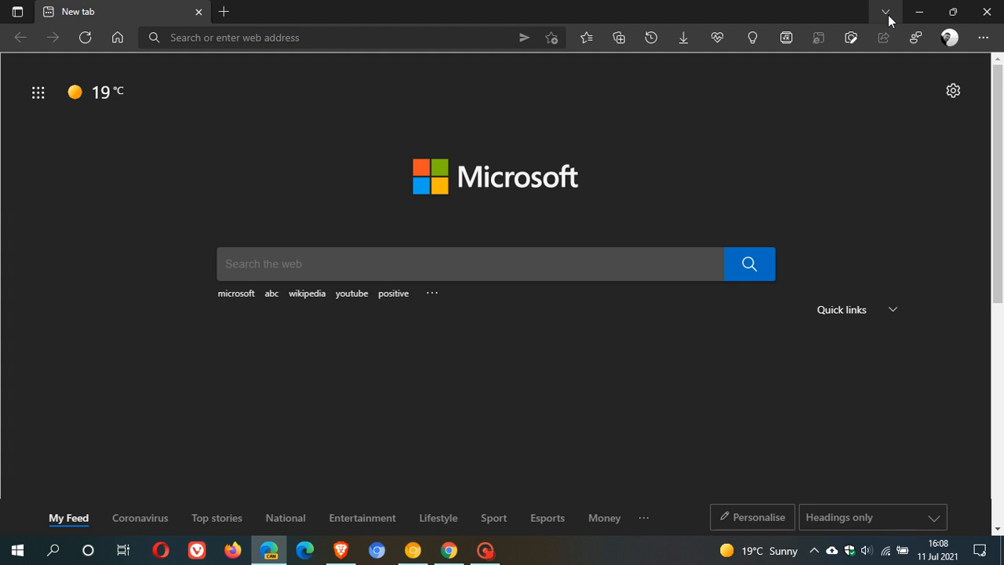
{"action": "left_click", "coordinate": [886, 11]}
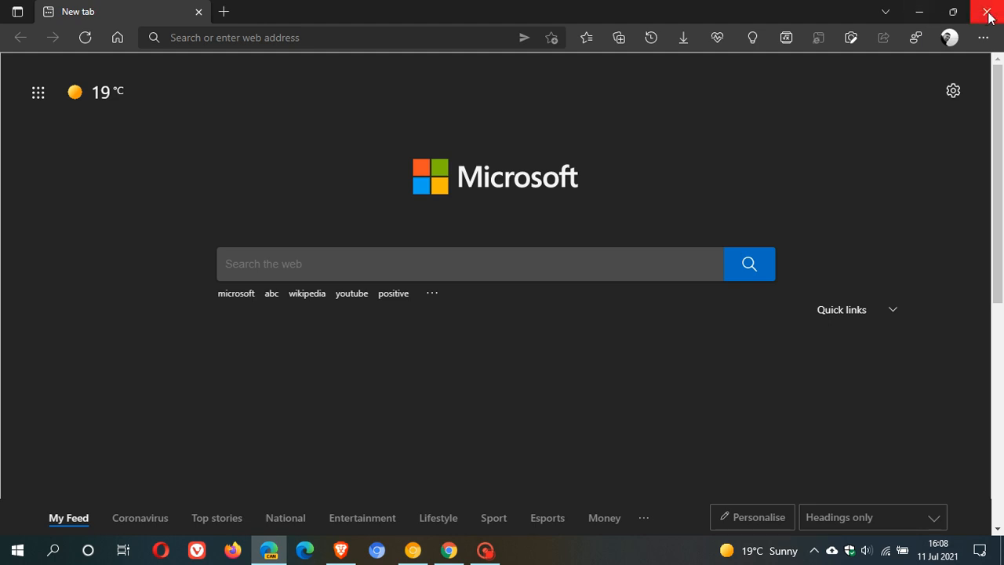
{"action": "mouse_move", "coordinate": [988, 12]}
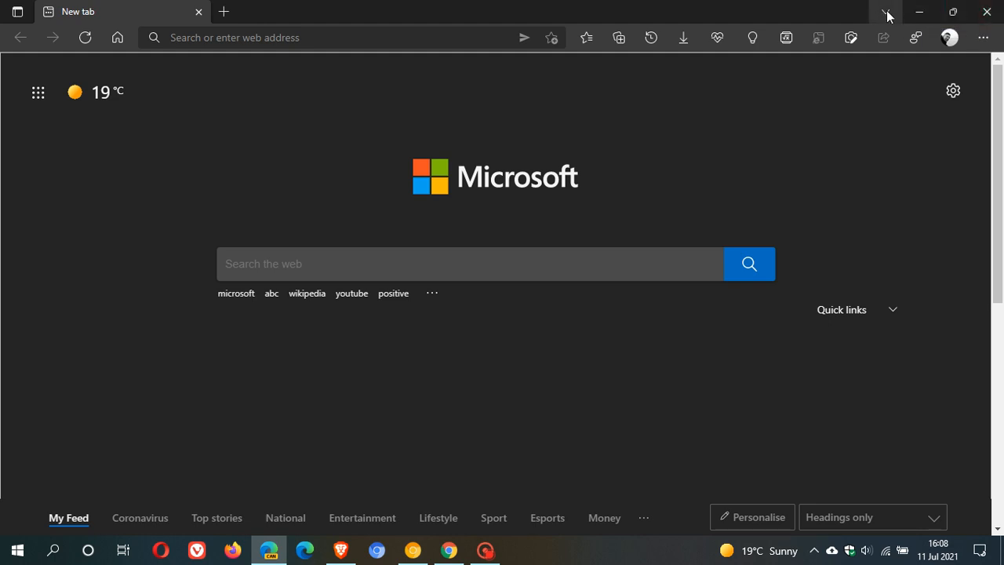
{"action": "mouse_move", "coordinate": [883, 12]}
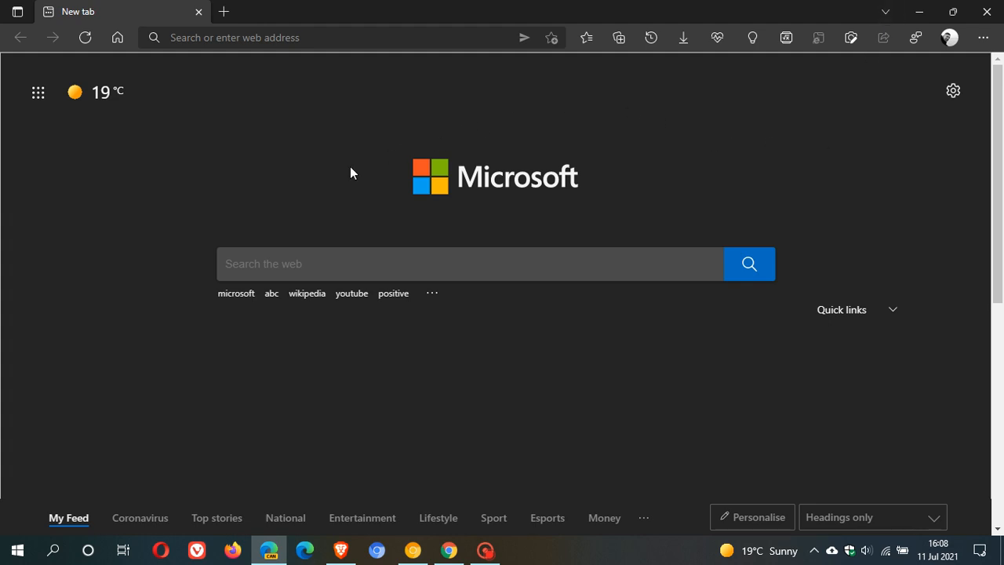
{"action": "mouse_move", "coordinate": [463, 222]}
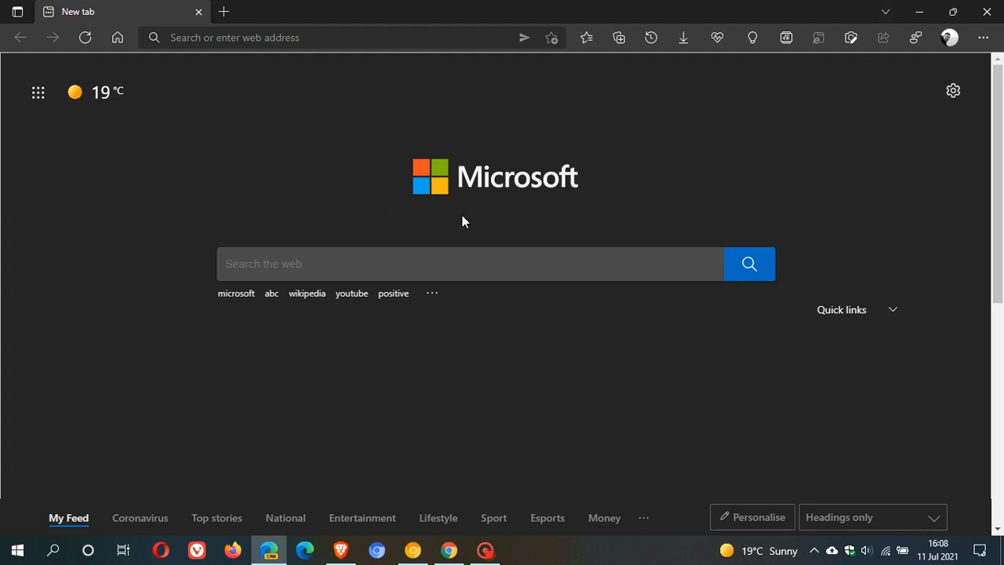
{"action": "mouse_move", "coordinate": [510, 218]}
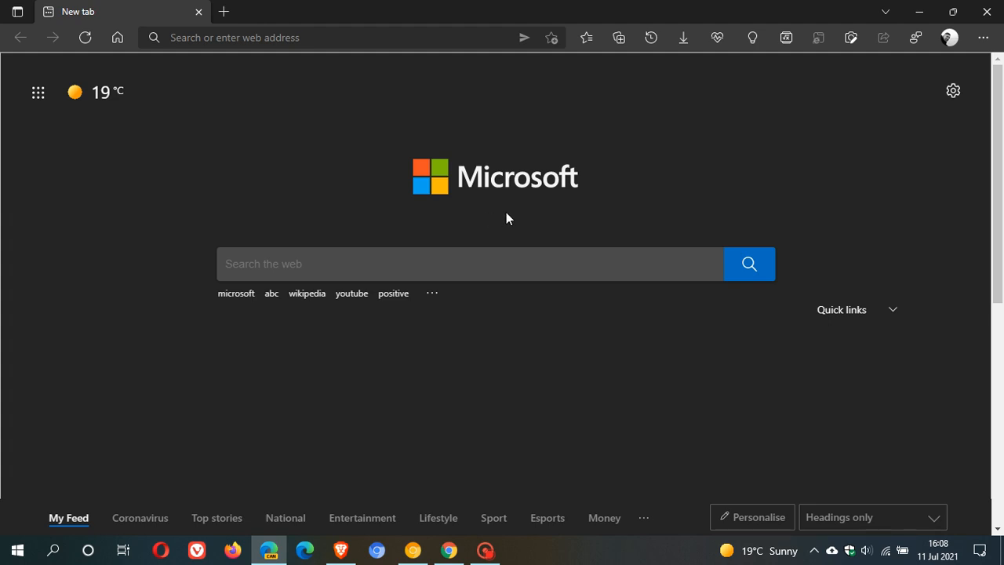
{"action": "mouse_move", "coordinate": [408, 121]}
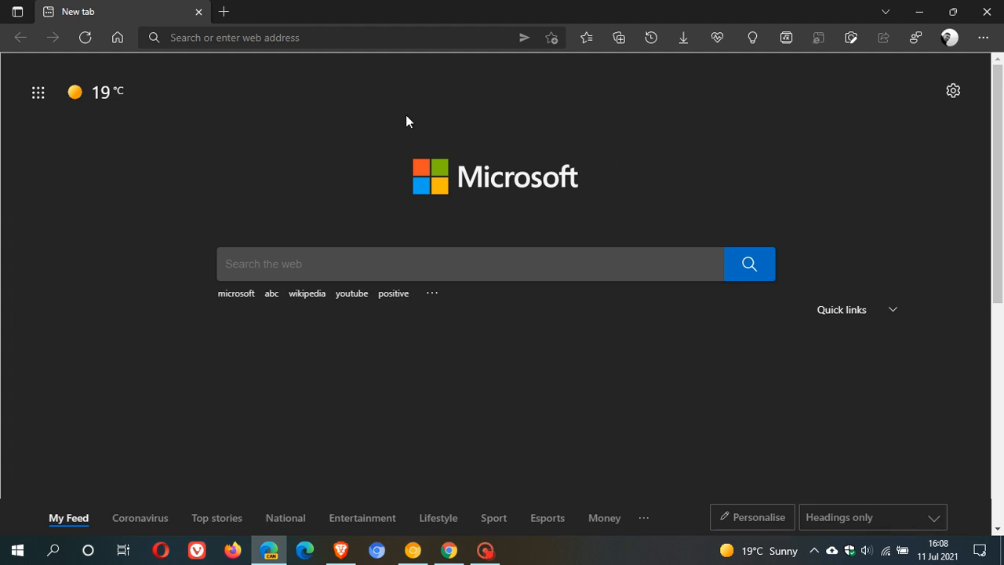
{"action": "mouse_move", "coordinate": [573, 196]}
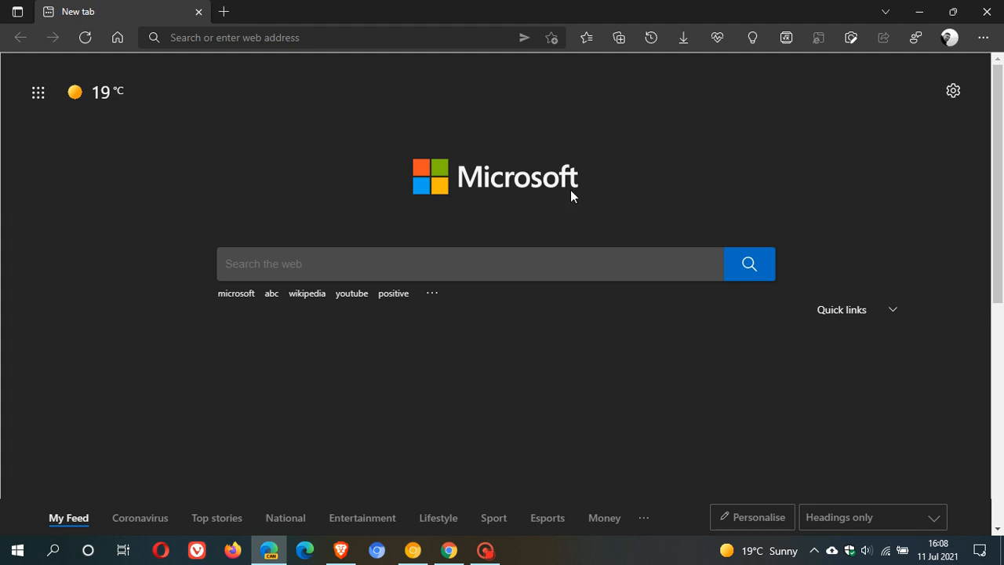
{"action": "mouse_move", "coordinate": [569, 217]}
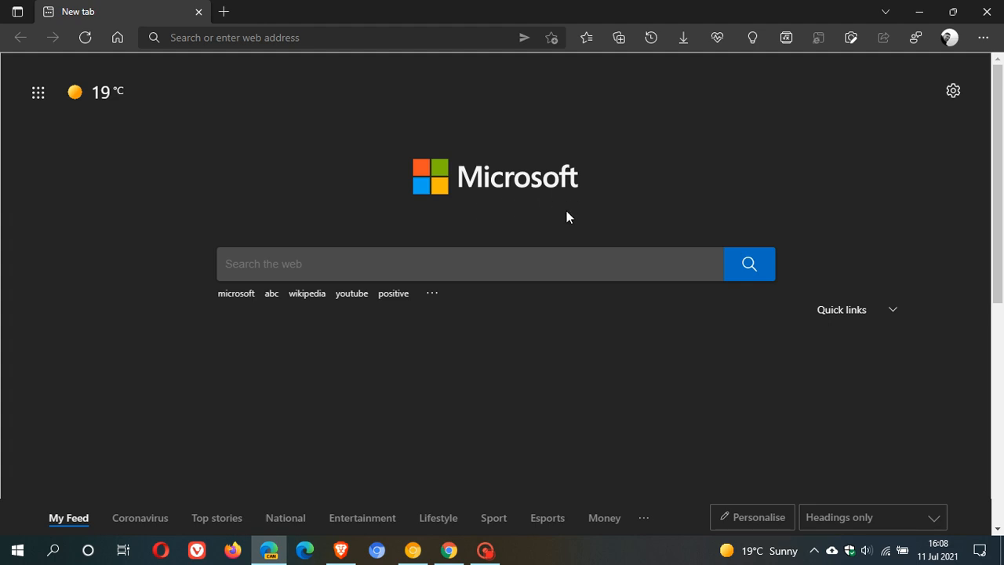
{"action": "mouse_move", "coordinate": [813, 179]}
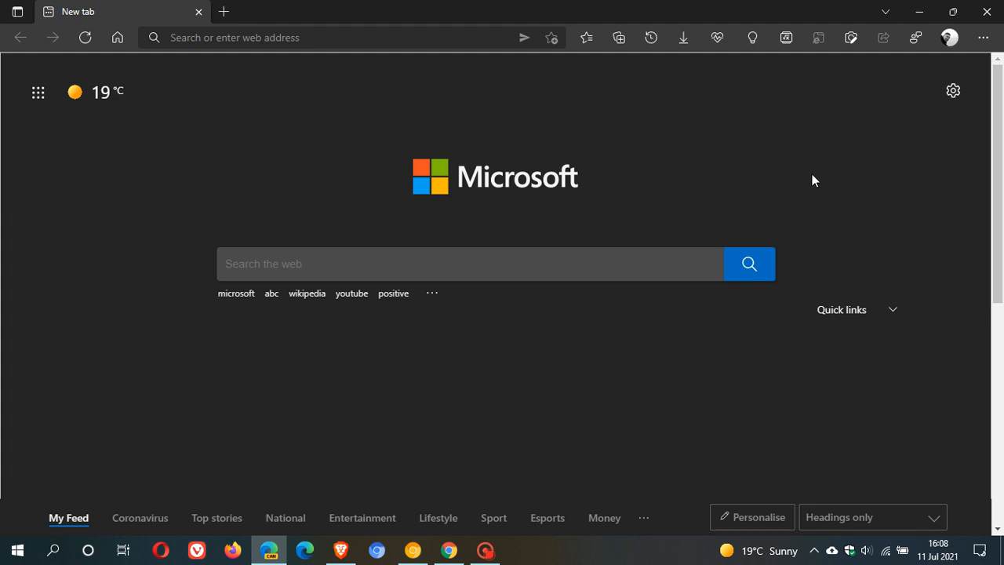
{"action": "mouse_move", "coordinate": [886, 11]}
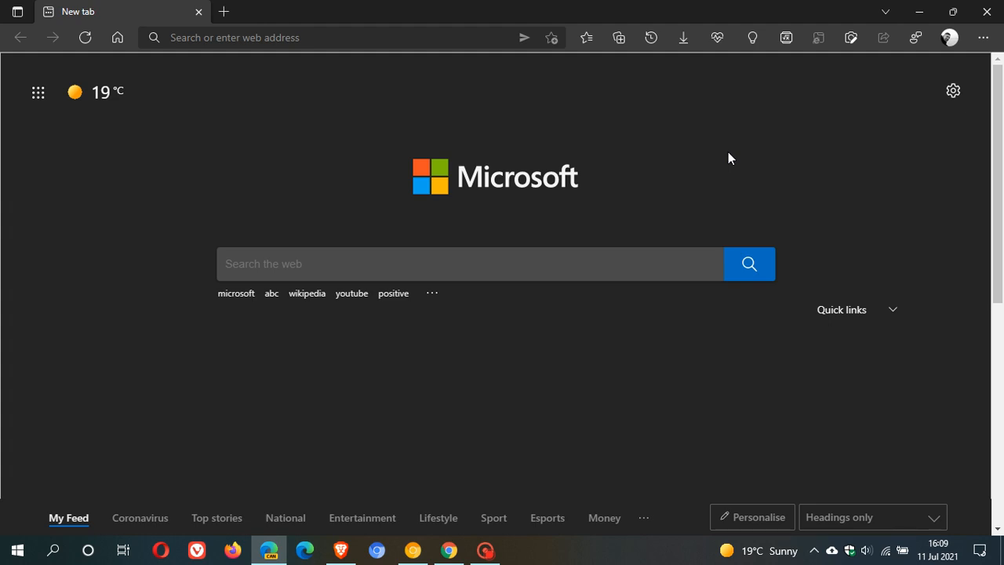
{"action": "mouse_move", "coordinate": [734, 163]}
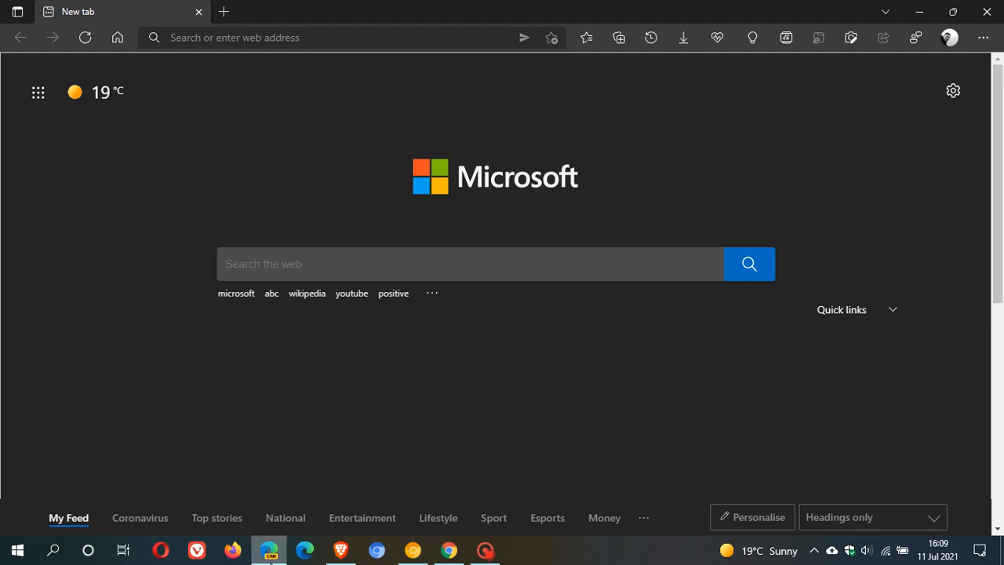
- Open the Edge Canary shortcut properties and move the window up to view the Target flags
{"action": "right_click", "coordinate": [270, 549]}
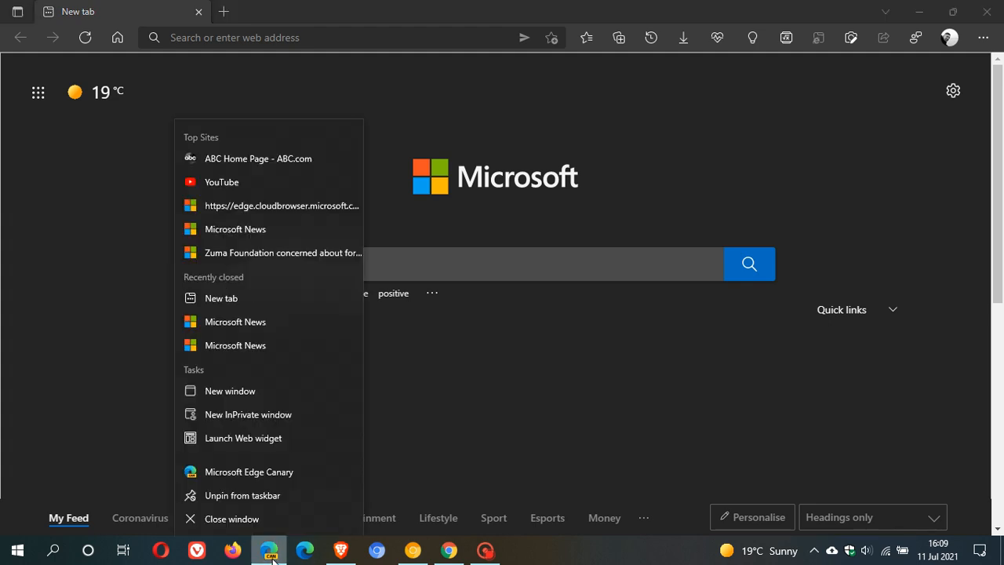
{"action": "mouse_move", "coordinate": [263, 472]}
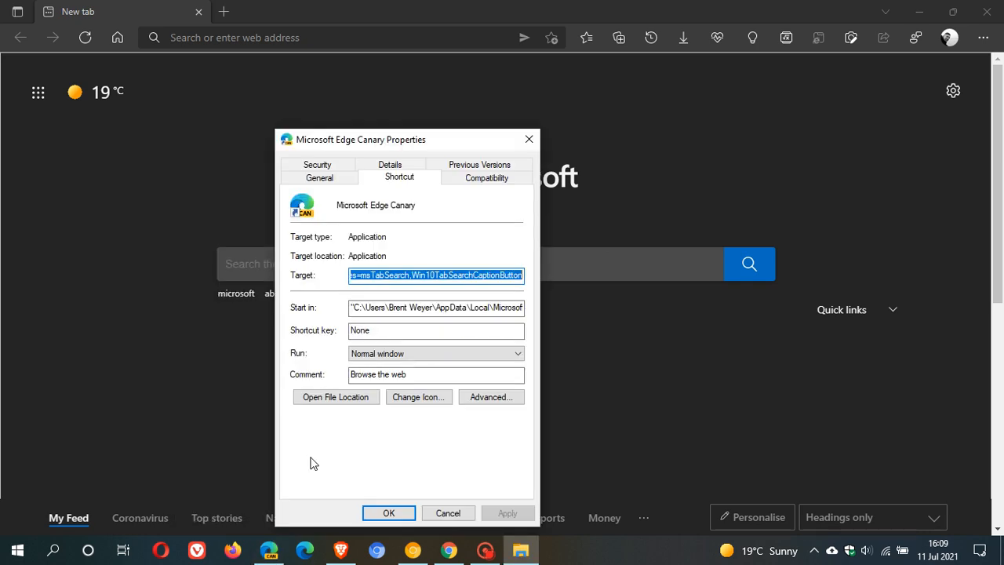
{"action": "left_click_drag", "start_coordinate": [361, 139], "coordinate": [482, 105]}
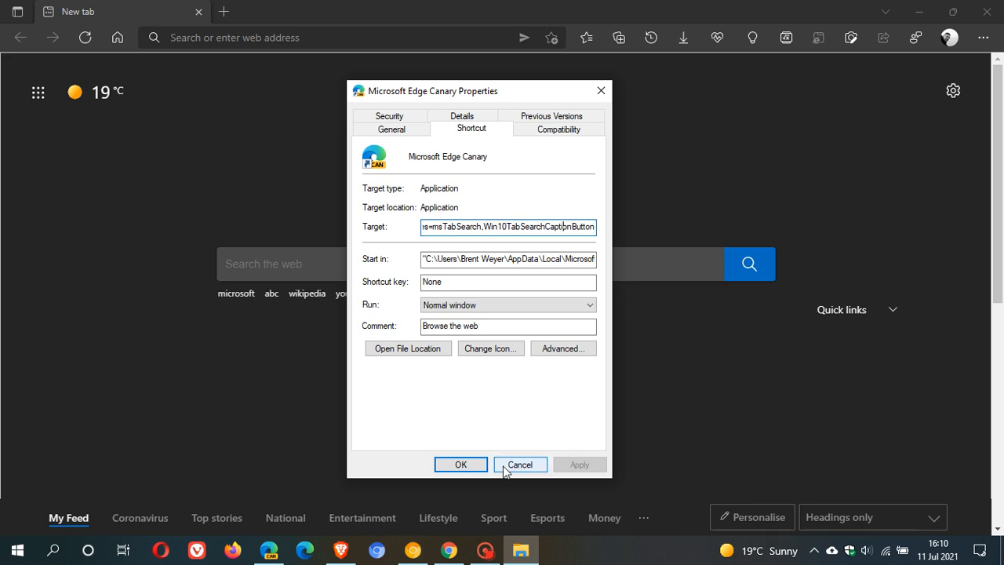
- Cancel the shortcut properties, restart Edge Canary, and open its tab search list
{"action": "left_click", "coordinate": [520, 465]}
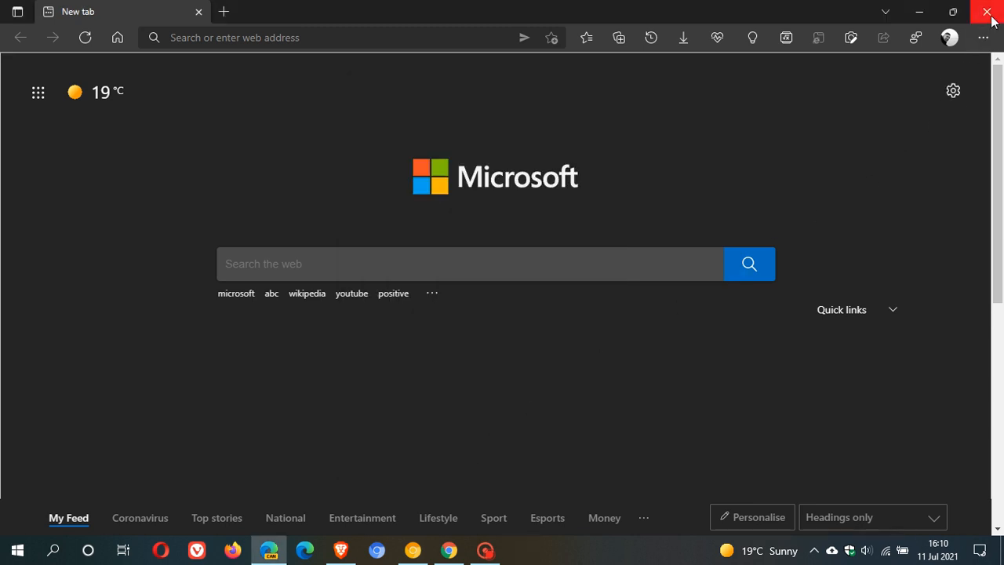
{"action": "left_click", "coordinate": [988, 10]}
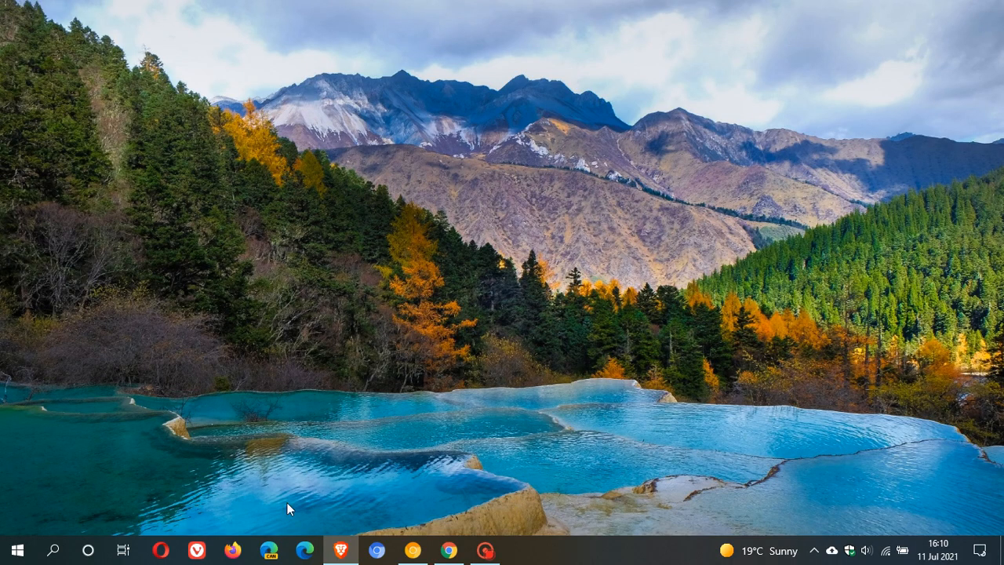
{"action": "left_click", "coordinate": [268, 549]}
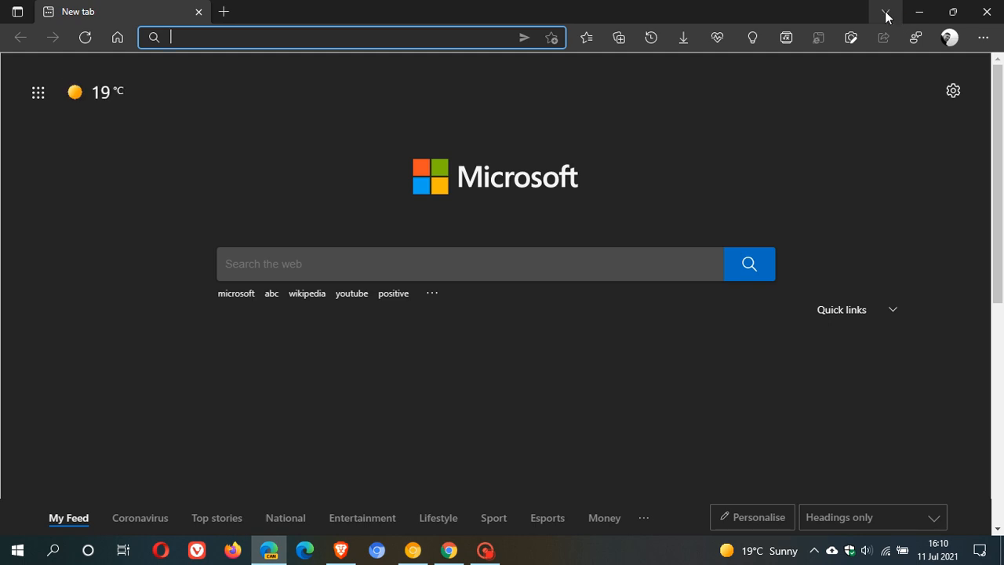
{"action": "left_click", "coordinate": [885, 11]}
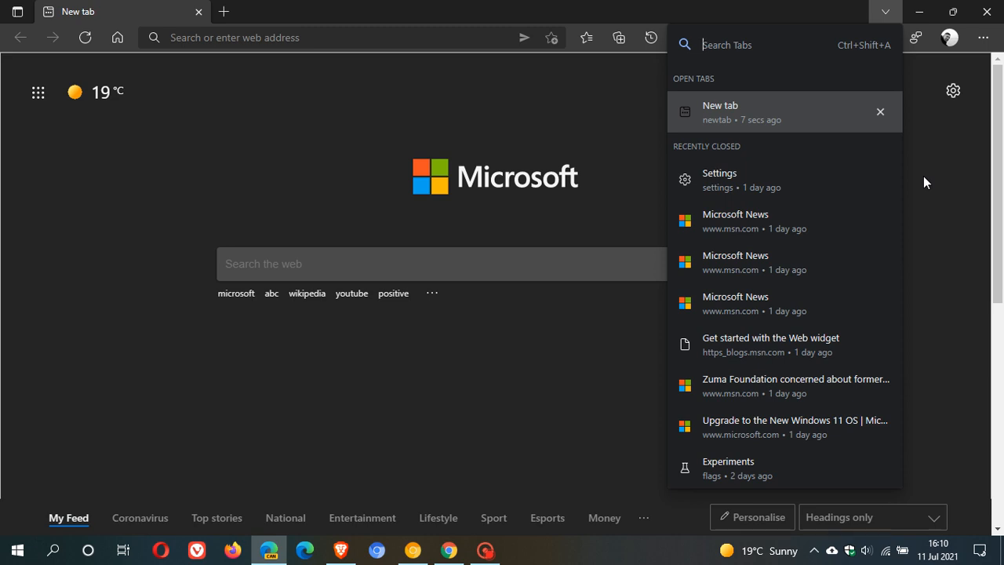
- Dismiss the Edge Canary tab search panel, returning to the plain new tab page
{"action": "left_click", "coordinate": [885, 11]}
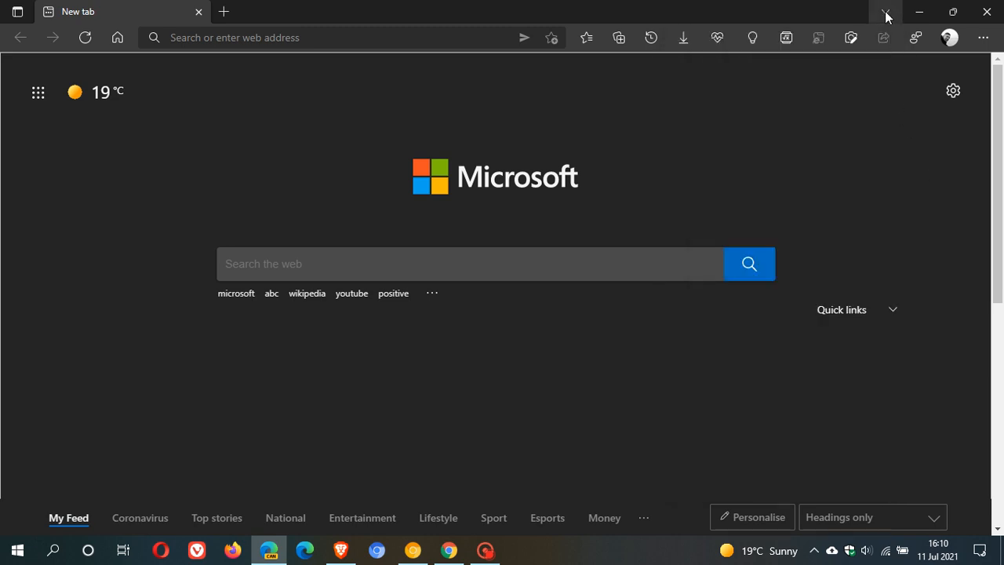
{"action": "mouse_move", "coordinate": [989, 10]}
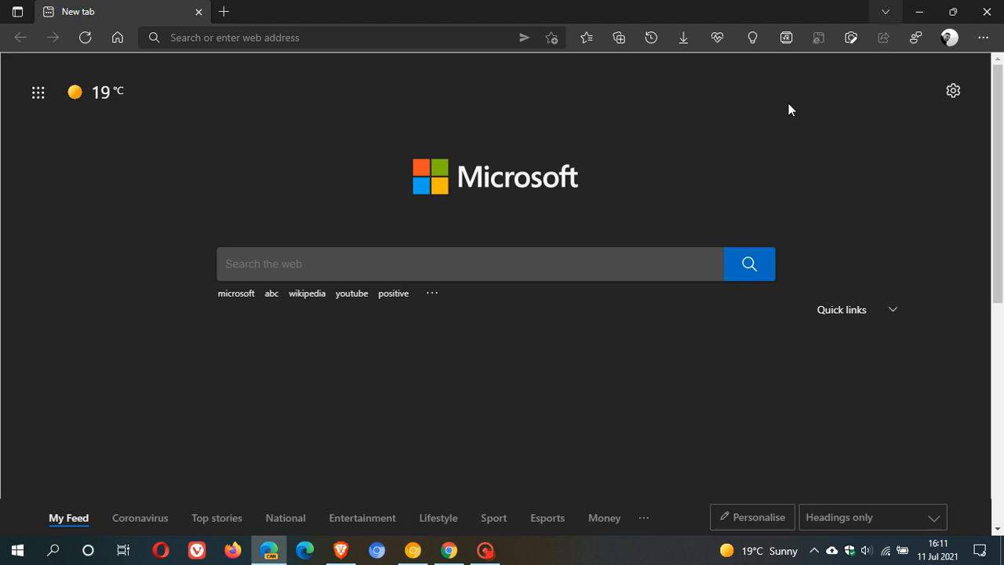
- Enable vertical tabs, then open and close the tab search list
{"action": "left_click", "coordinate": [16, 11]}
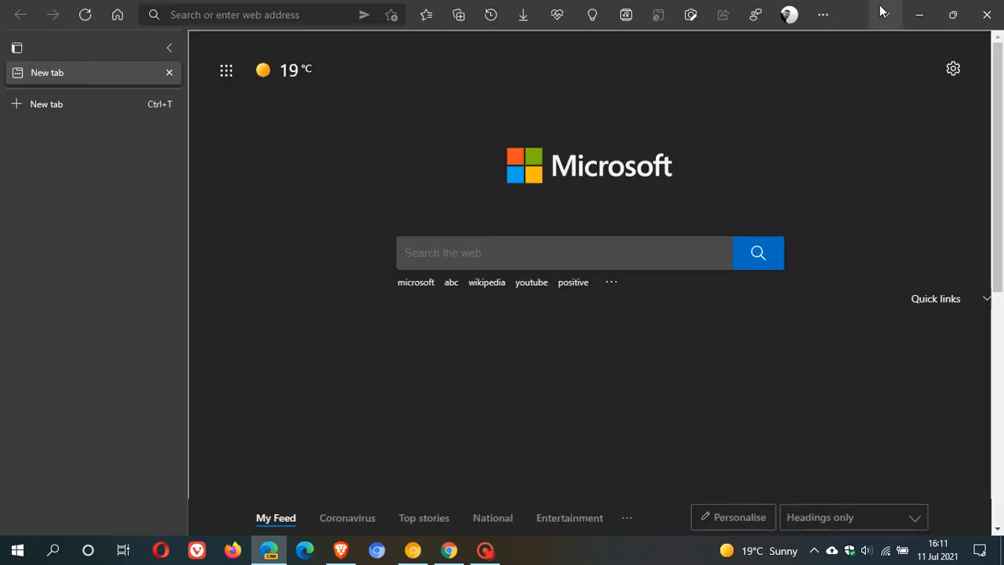
{"action": "mouse_move", "coordinate": [885, 20]}
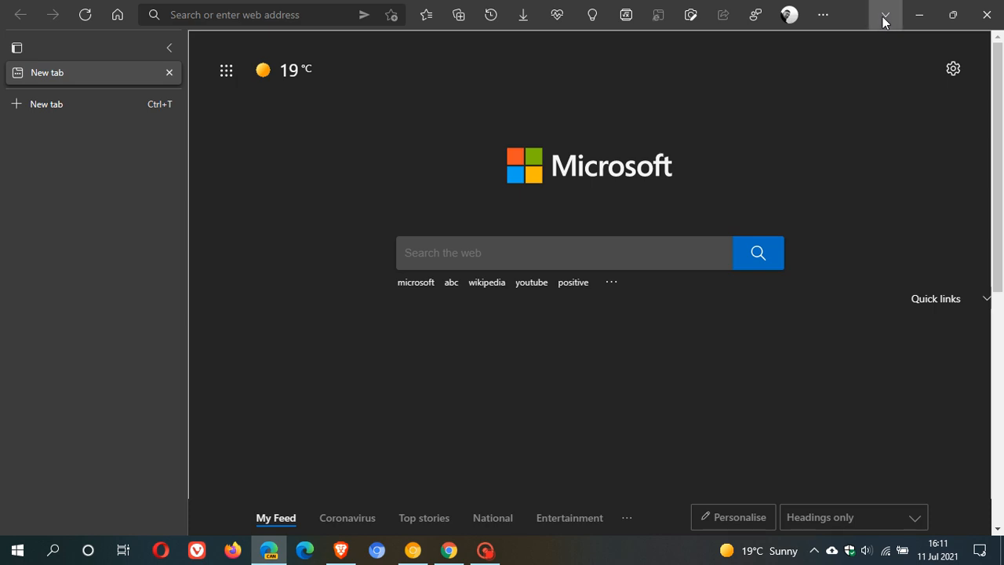
{"action": "left_click", "coordinate": [885, 14]}
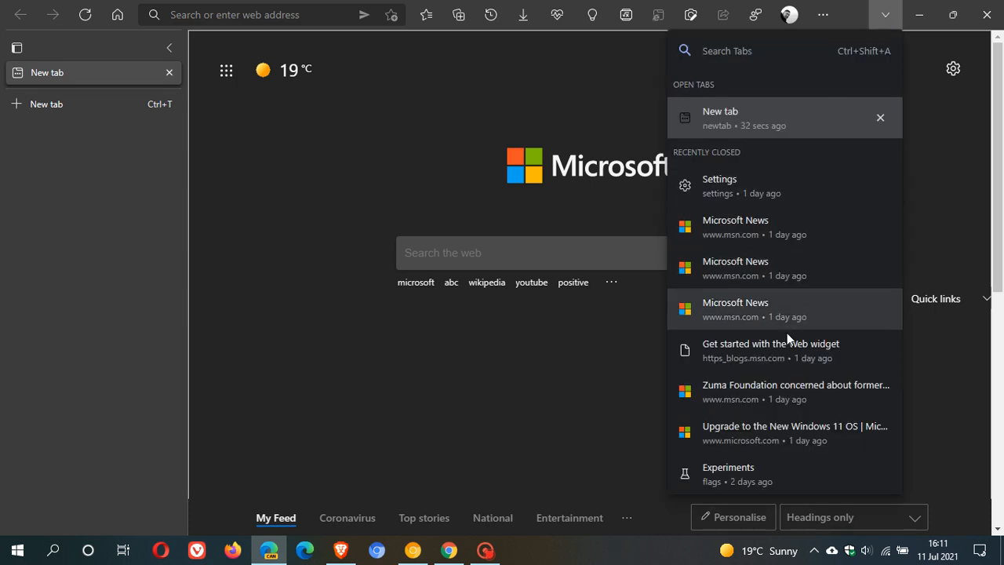
{"action": "mouse_move", "coordinate": [818, 209]}
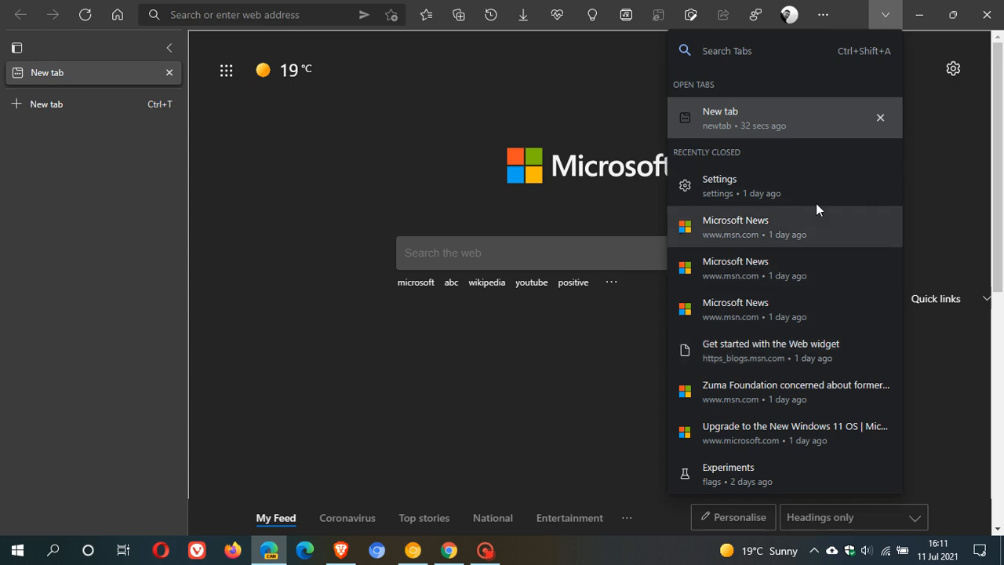
{"action": "mouse_move", "coordinate": [882, 16]}
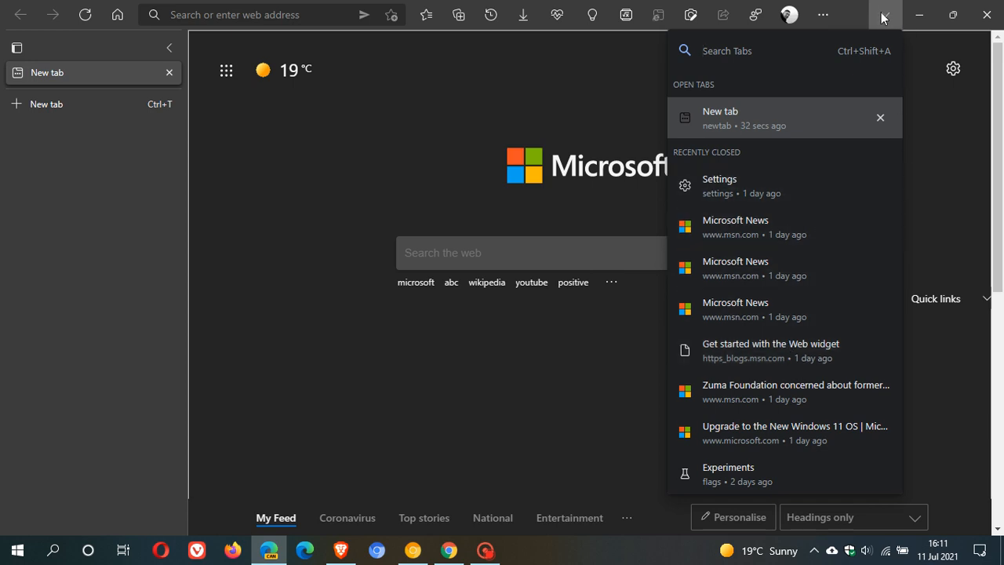
{"action": "left_click", "coordinate": [882, 14]}
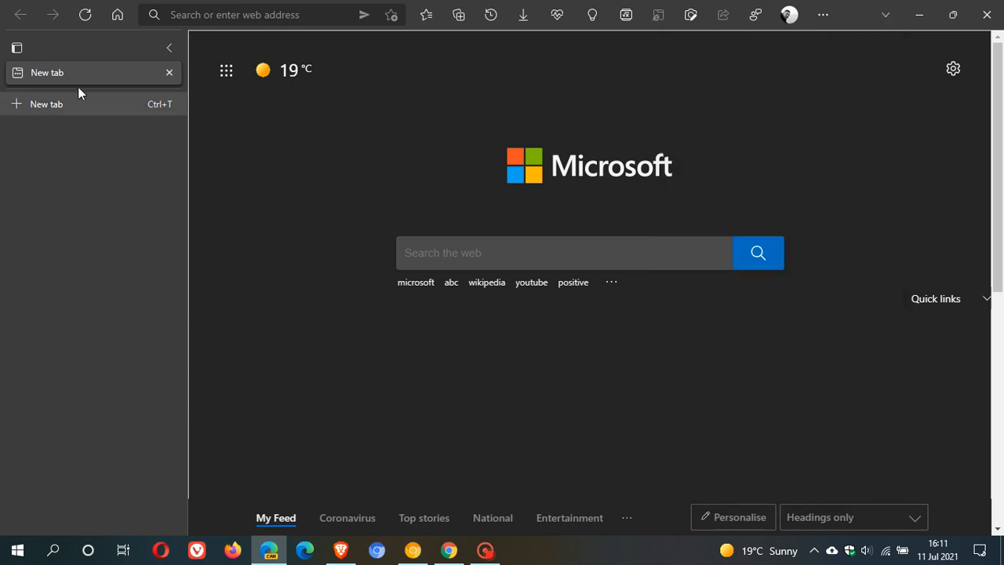
- Toggle vertical tabs off and back on, reopen tab search, then open the tab layout menu
{"action": "left_click", "coordinate": [16, 49]}
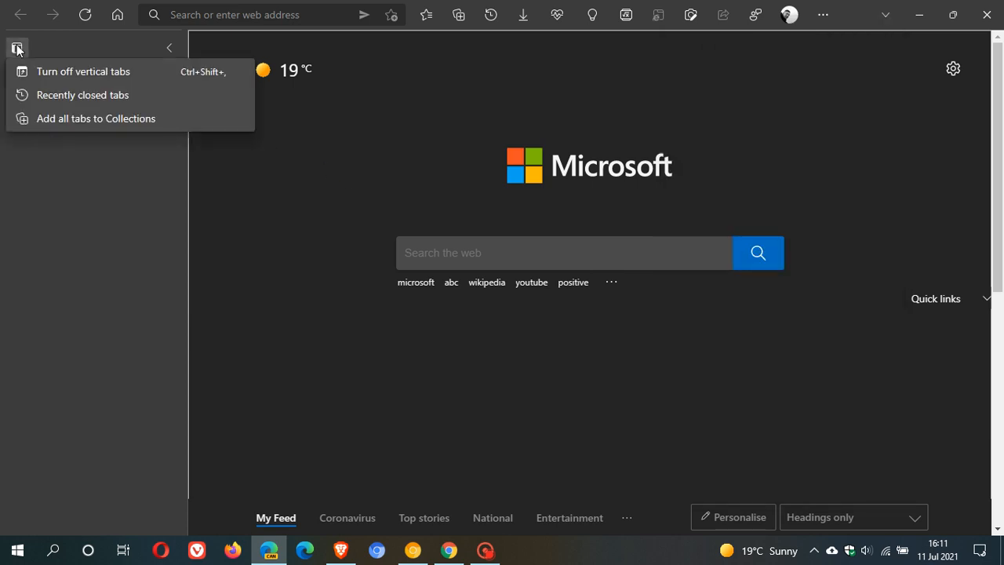
{"action": "left_click", "coordinate": [82, 71]}
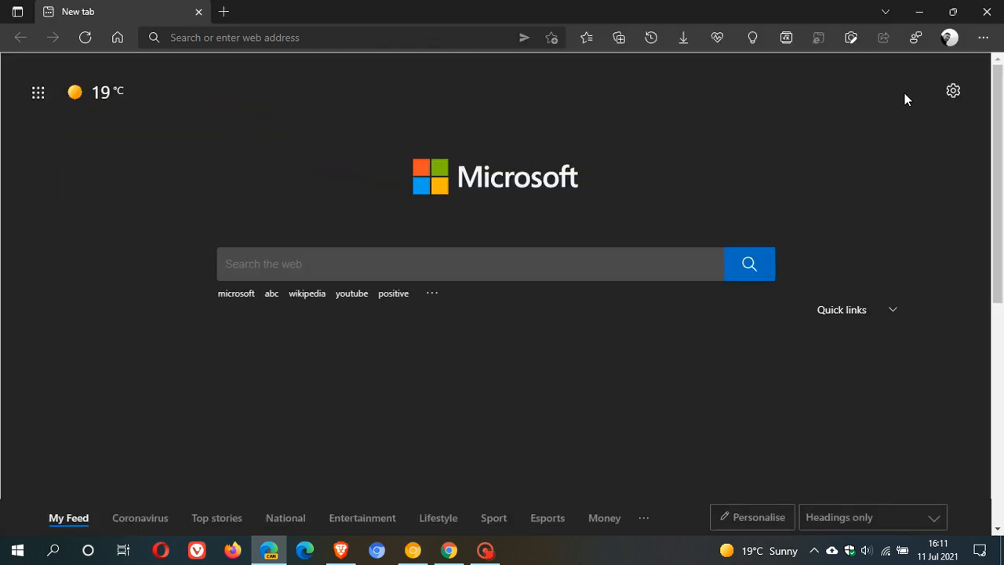
{"action": "left_click", "coordinate": [15, 12]}
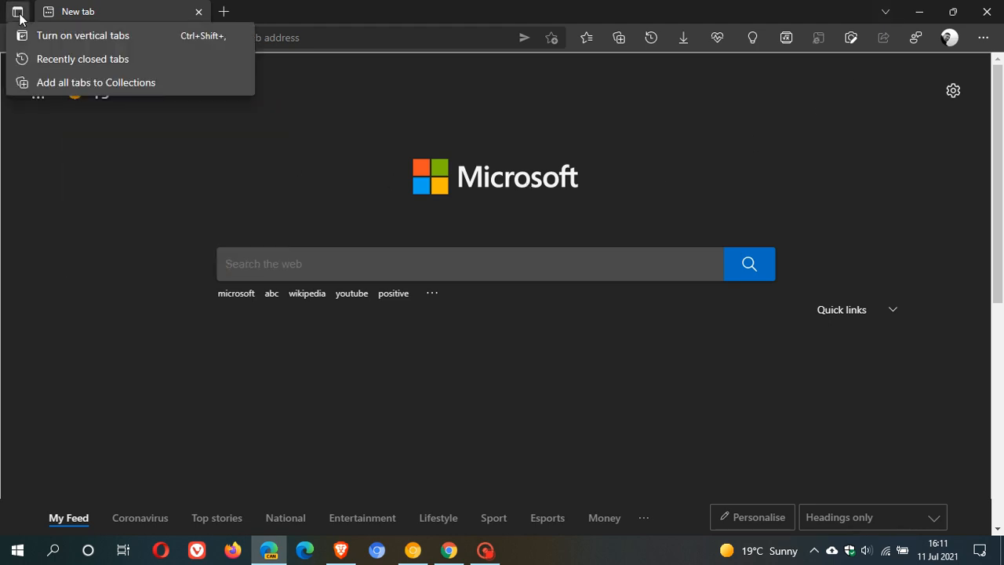
{"action": "left_click", "coordinate": [88, 34]}
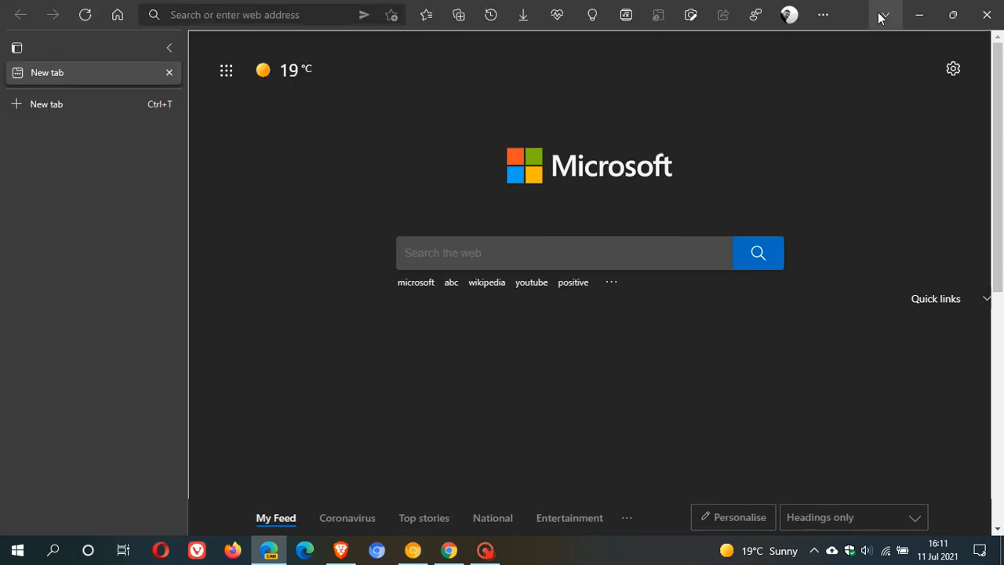
{"action": "mouse_move", "coordinate": [885, 18]}
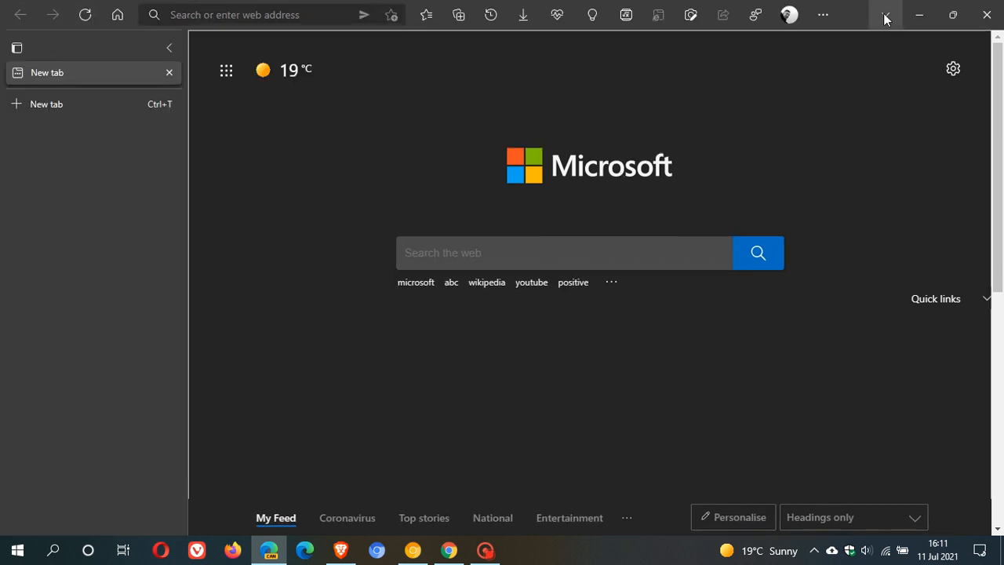
{"action": "left_click", "coordinate": [887, 14]}
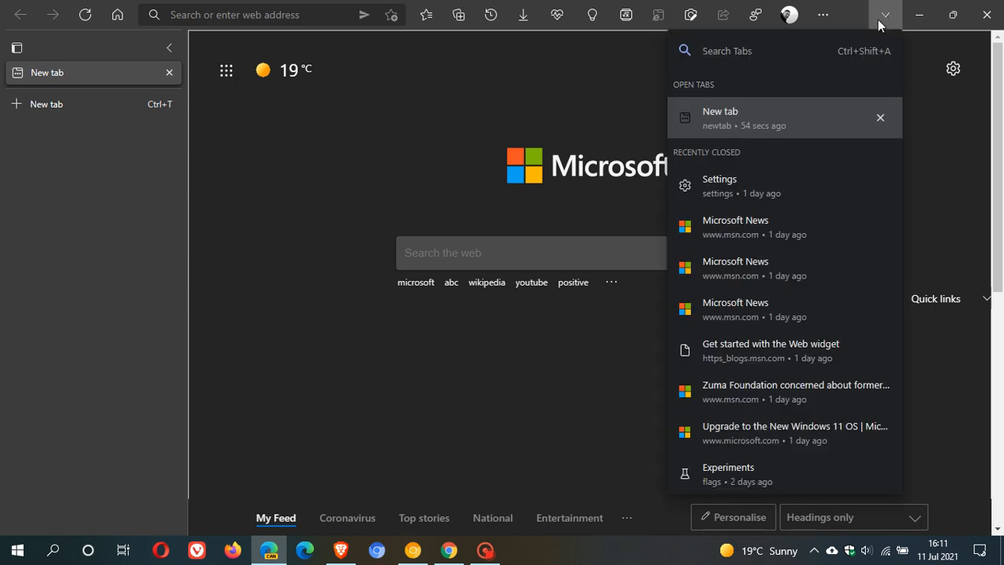
{"action": "mouse_move", "coordinate": [929, 214]}
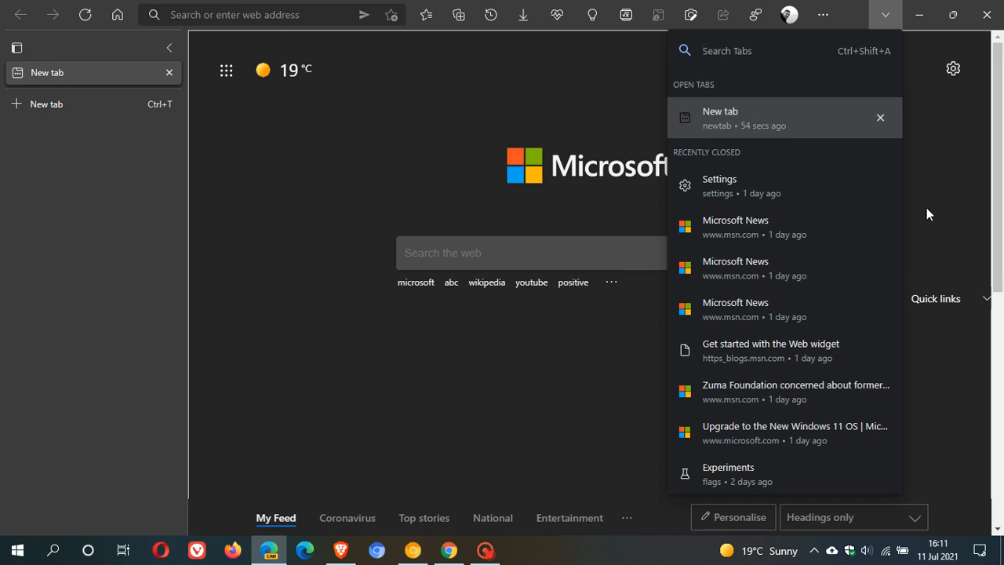
{"action": "mouse_move", "coordinate": [926, 214]}
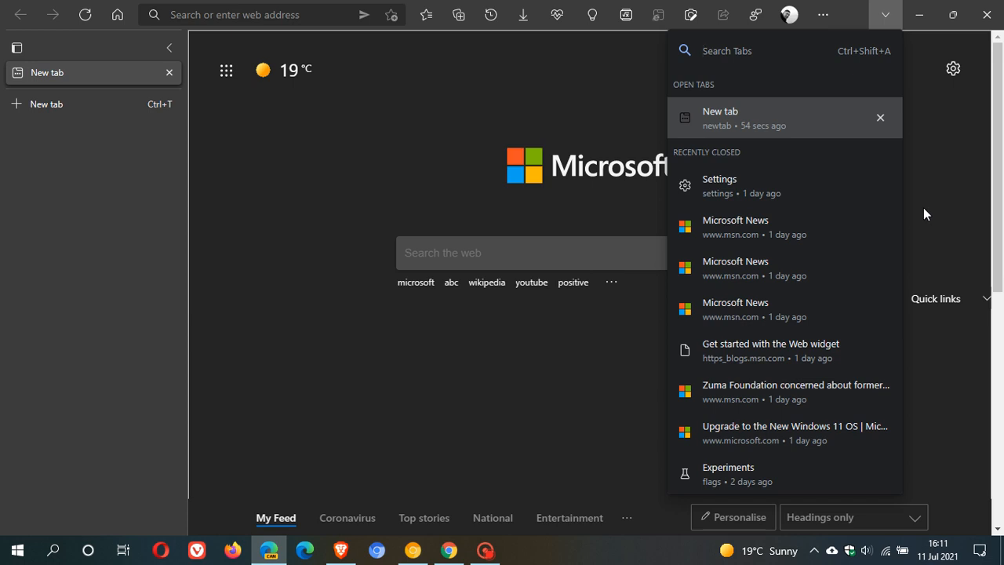
{"action": "mouse_move", "coordinate": [886, 16]}
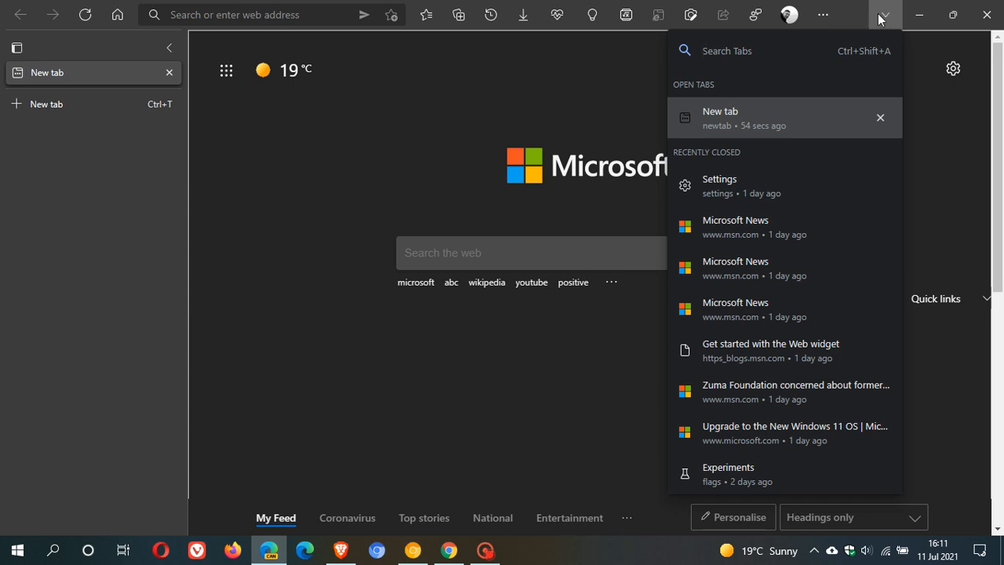
{"action": "mouse_move", "coordinate": [932, 165]}
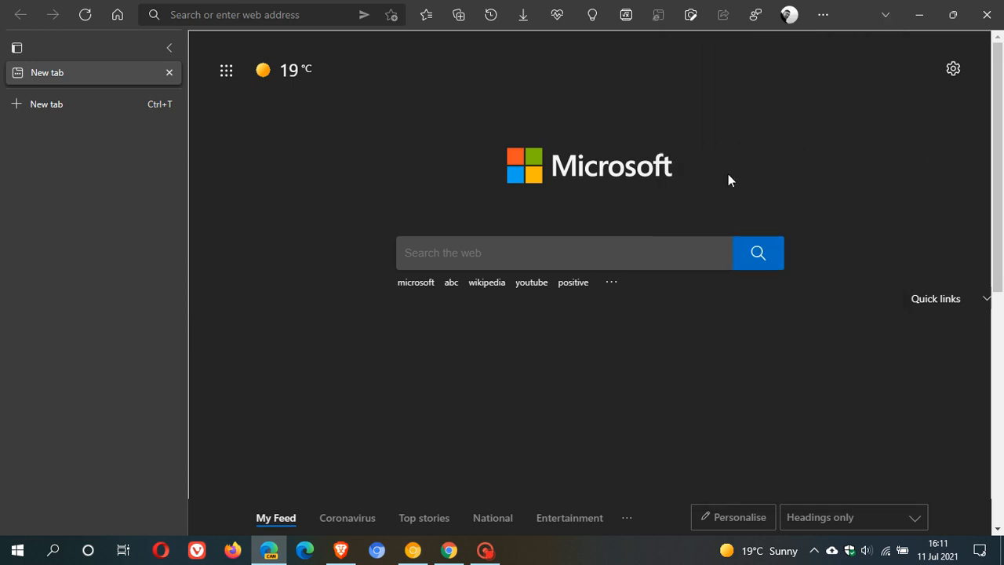
{"action": "mouse_move", "coordinate": [740, 180]}
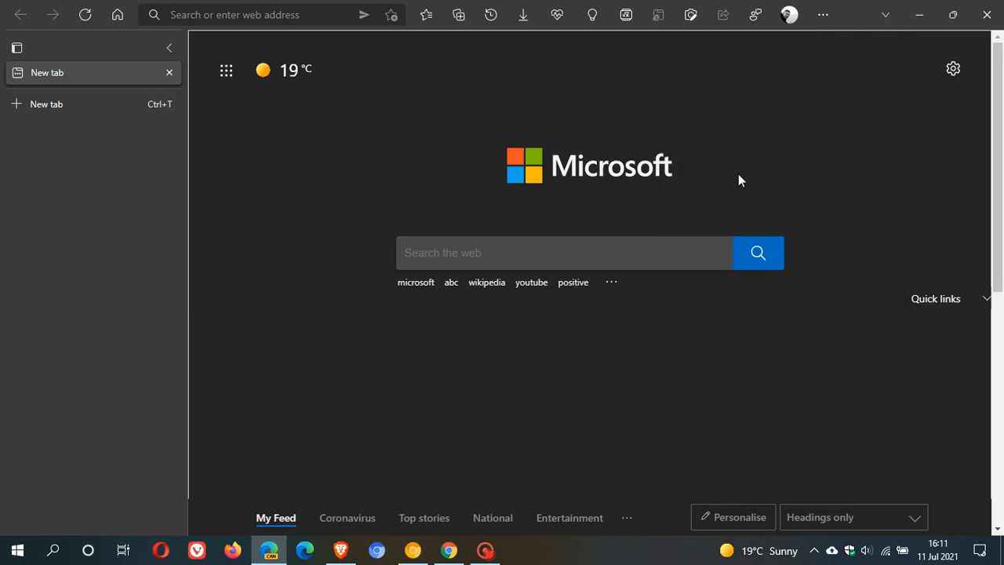
{"action": "mouse_move", "coordinate": [473, 188]}
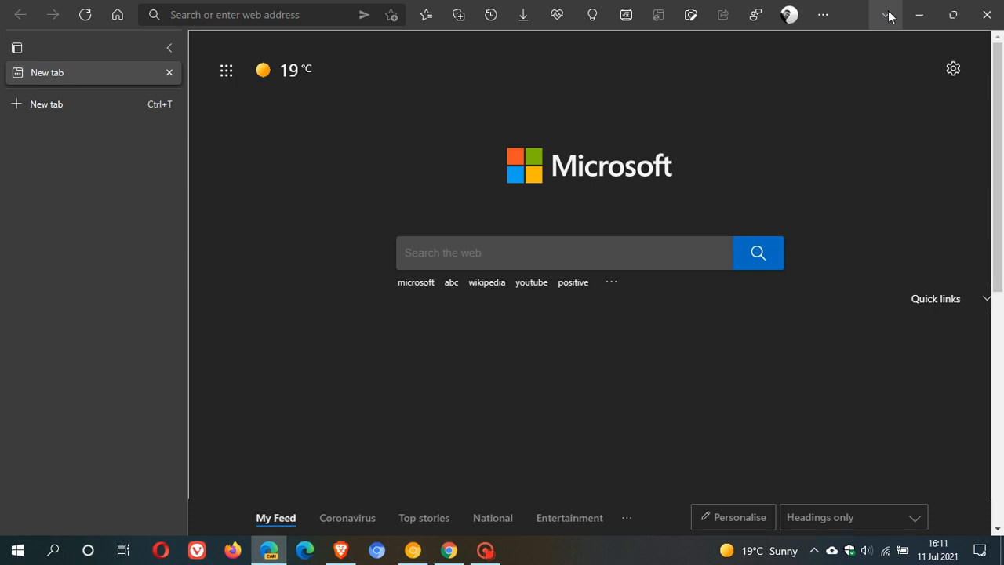
{"action": "mouse_move", "coordinate": [886, 13]}
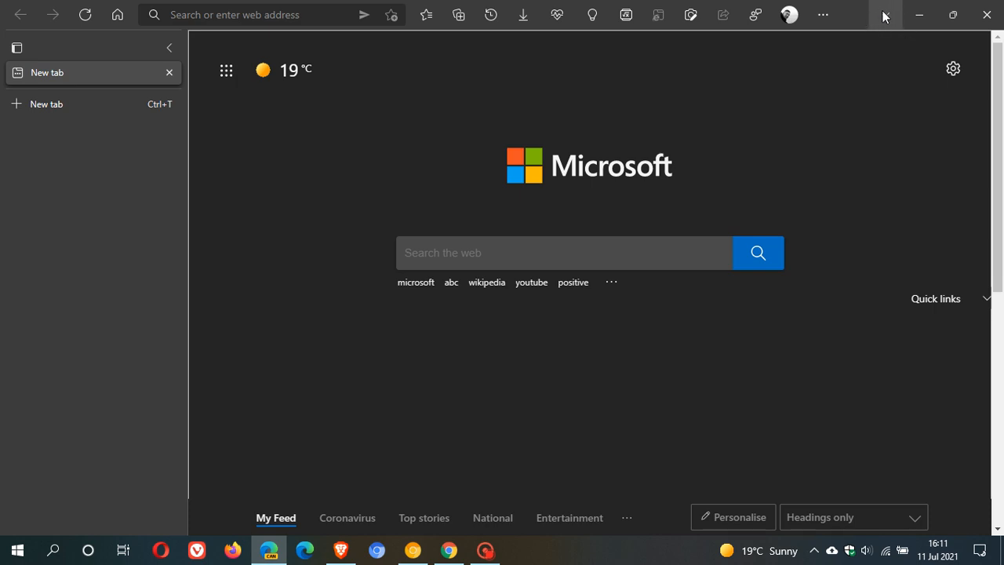
{"action": "left_click", "coordinate": [26, 48]}
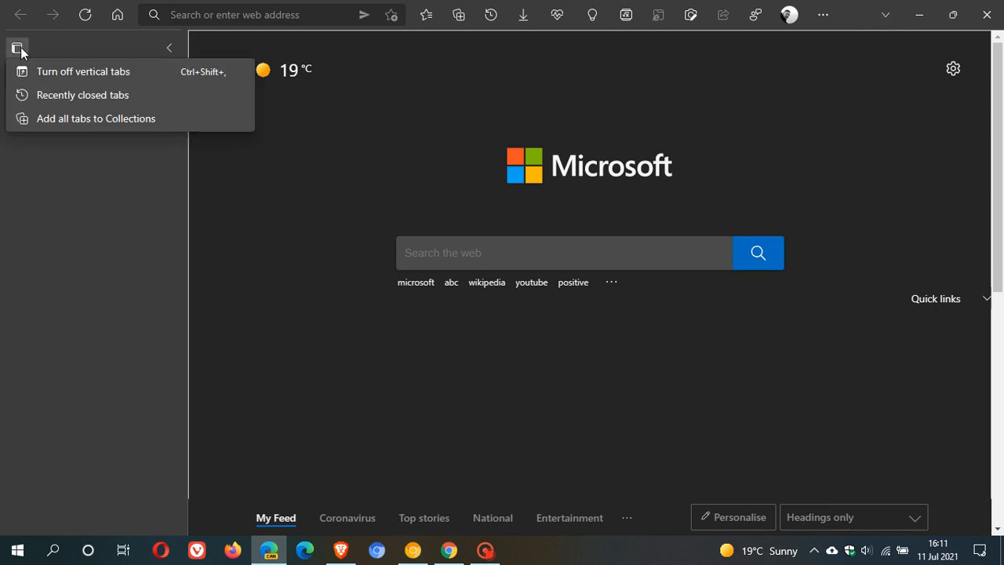
{"action": "mouse_move", "coordinate": [61, 77]}
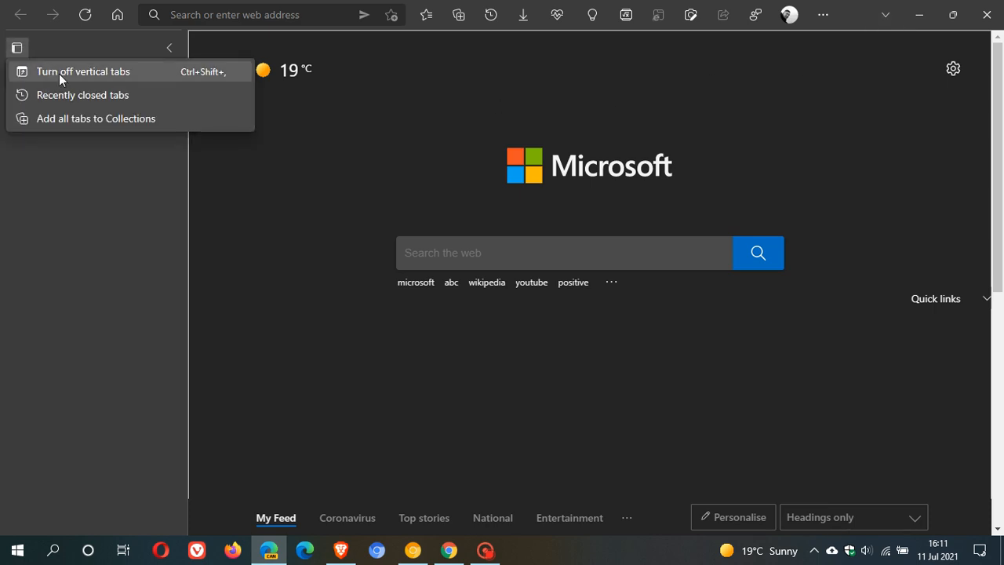
- Turn off vertical tabs and minimize Edge Canary to the desktop
{"action": "left_click", "coordinate": [81, 71]}
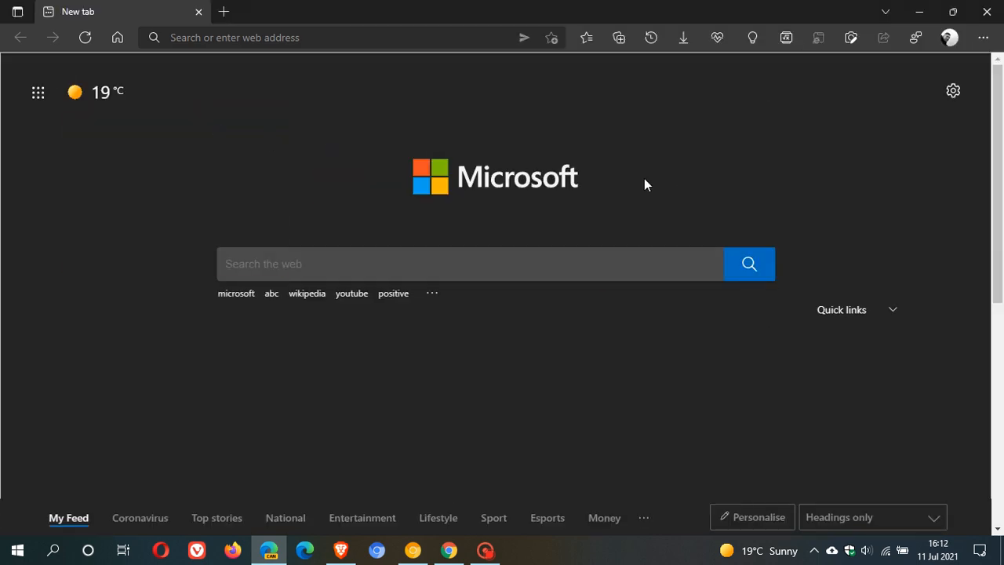
{"action": "mouse_move", "coordinate": [679, 190]}
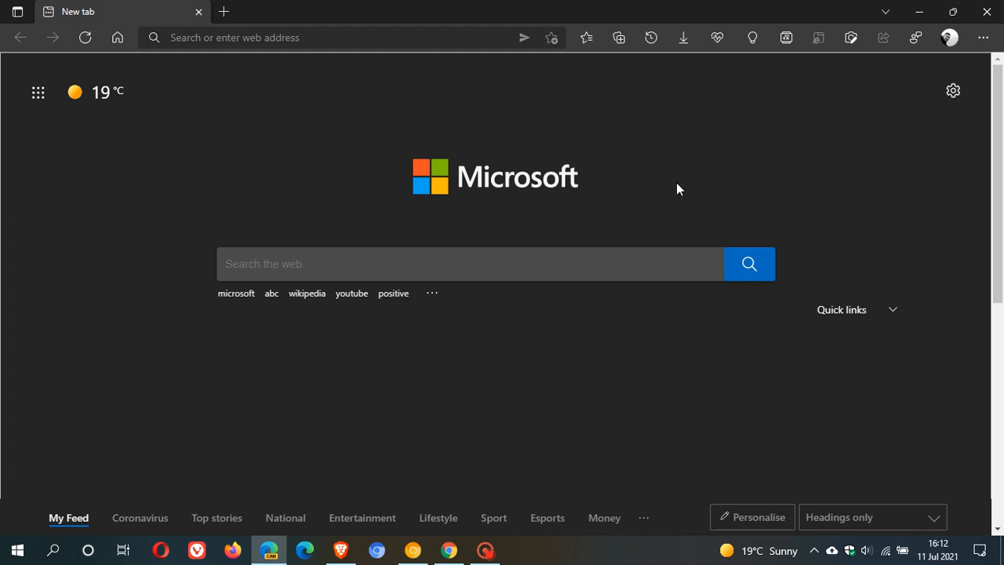
{"action": "mouse_move", "coordinate": [887, 11]}
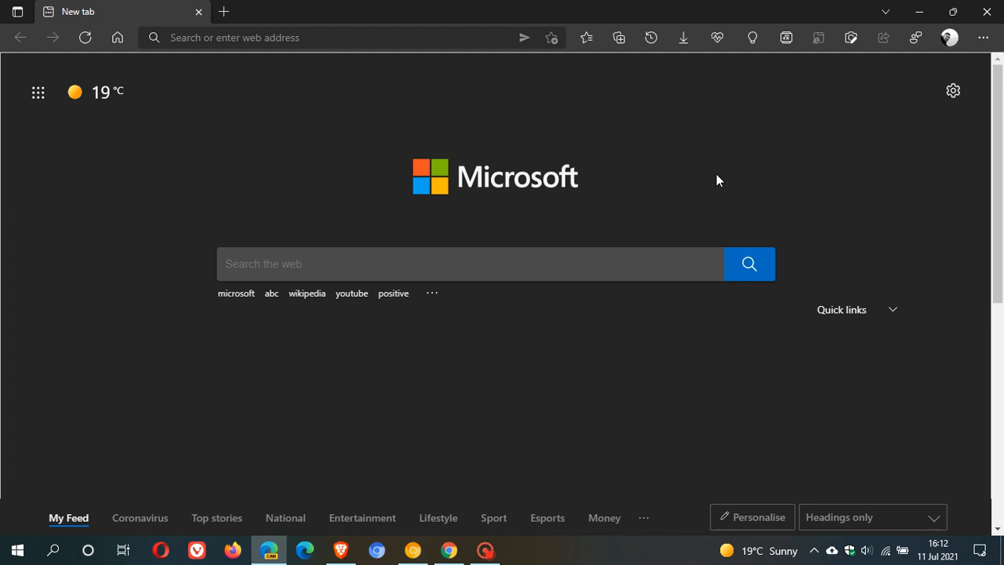
{"action": "mouse_move", "coordinate": [920, 12]}
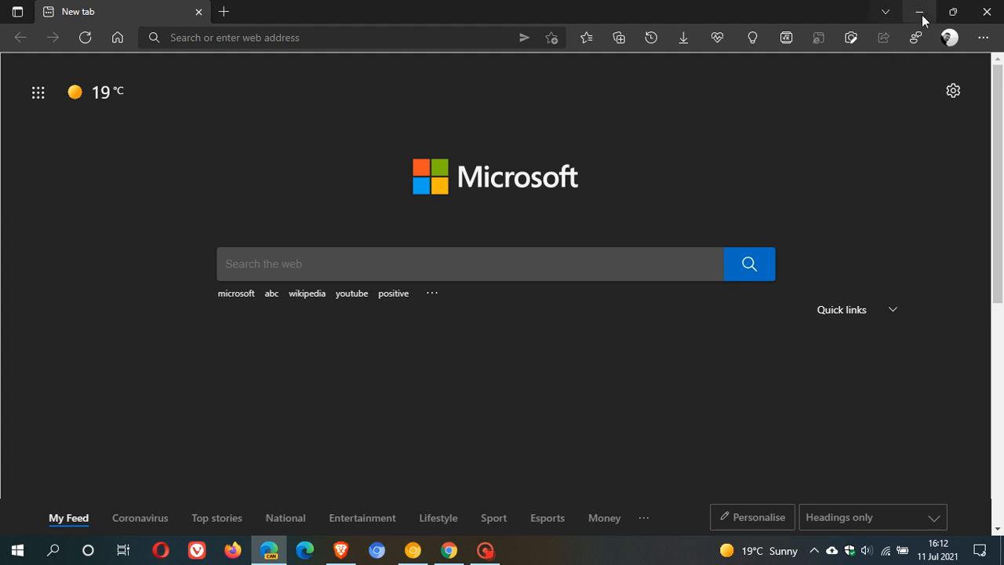
{"action": "left_click", "coordinate": [921, 12]}
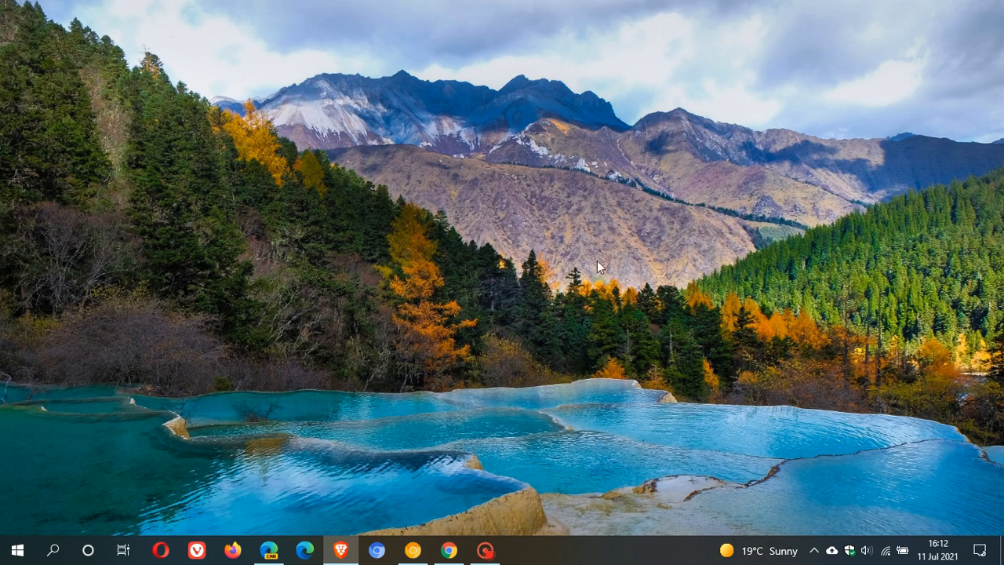